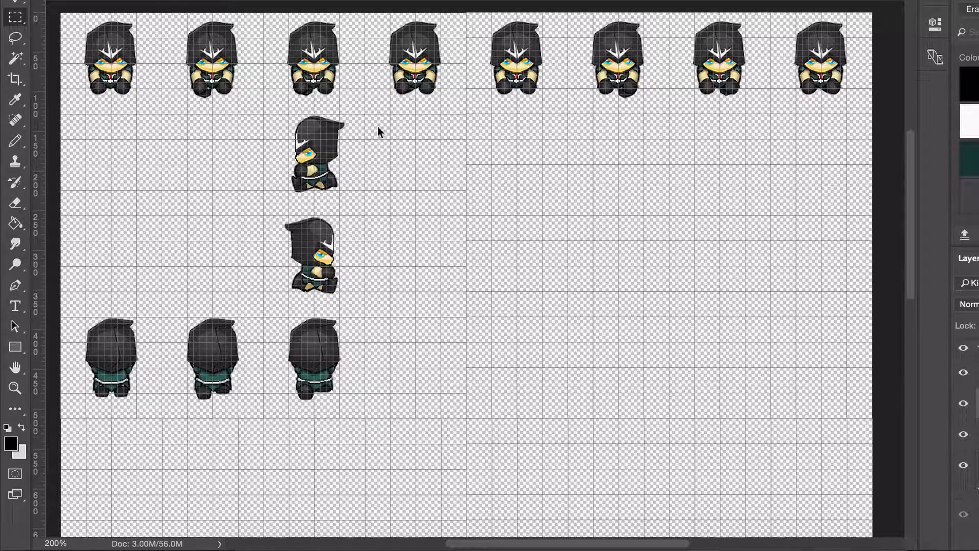
{"action": "mouse_move", "coordinate": [350, 222]}
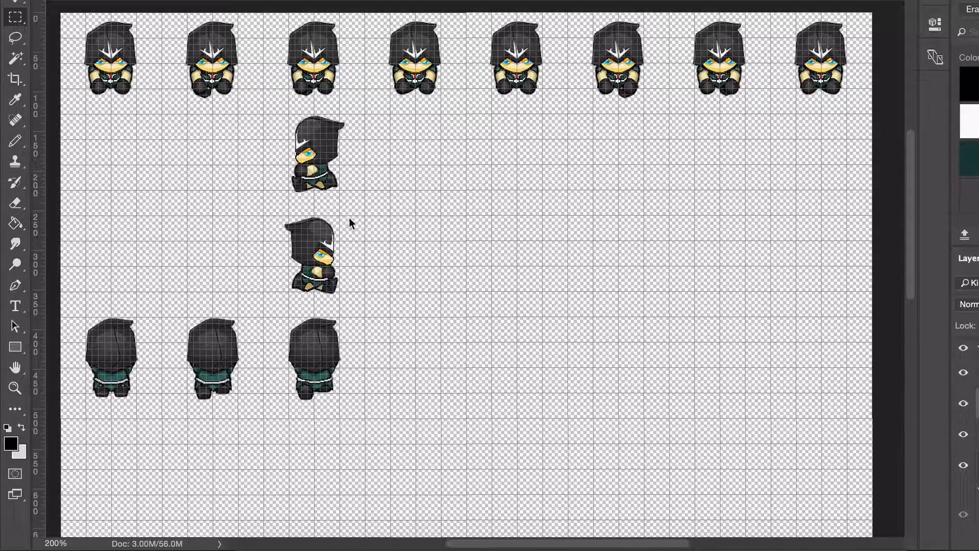
{"action": "mouse_move", "coordinate": [471, 89]}
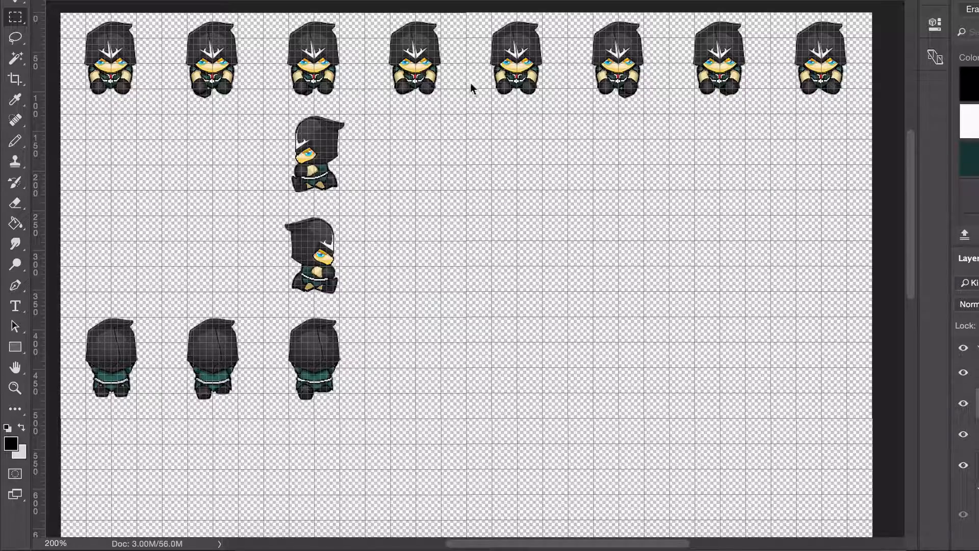
{"action": "mouse_move", "coordinate": [300, 100]}
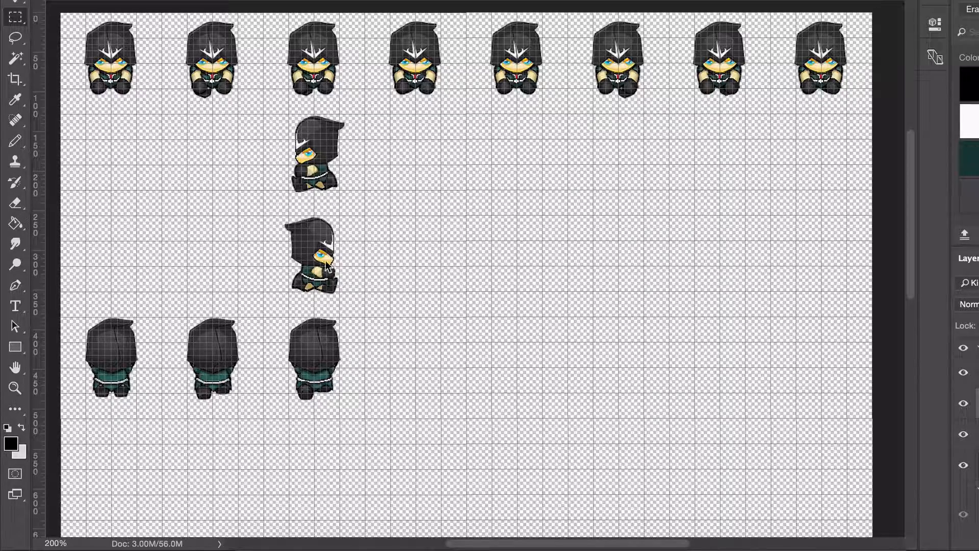
{"action": "mouse_move", "coordinate": [294, 175]}
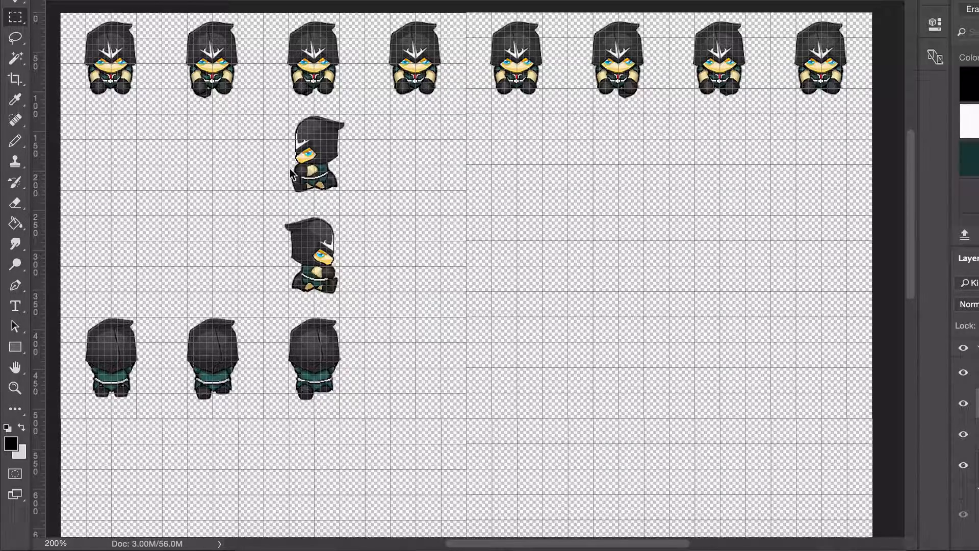
{"action": "mouse_move", "coordinate": [272, 181]}
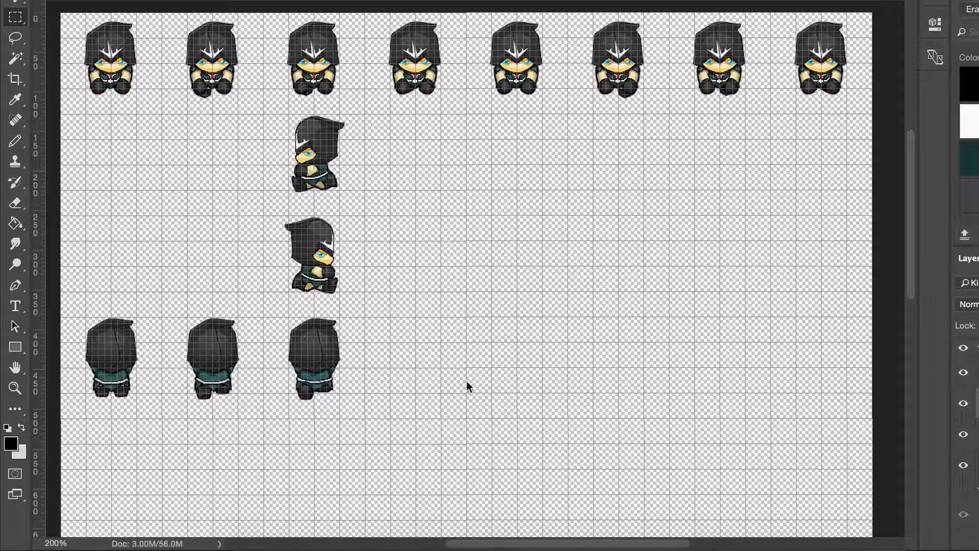
{"action": "mouse_move", "coordinate": [333, 342]}
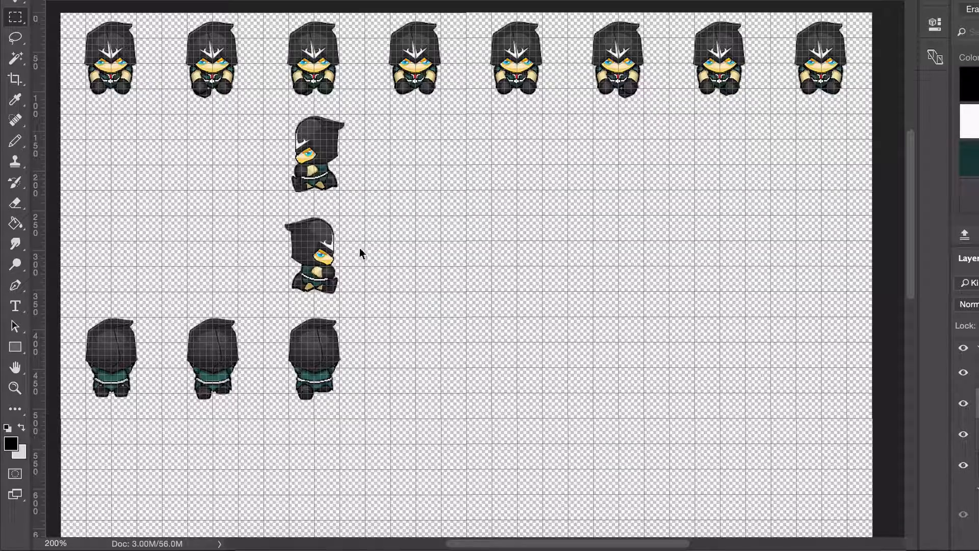
{"action": "mouse_move", "coordinate": [267, 201]}
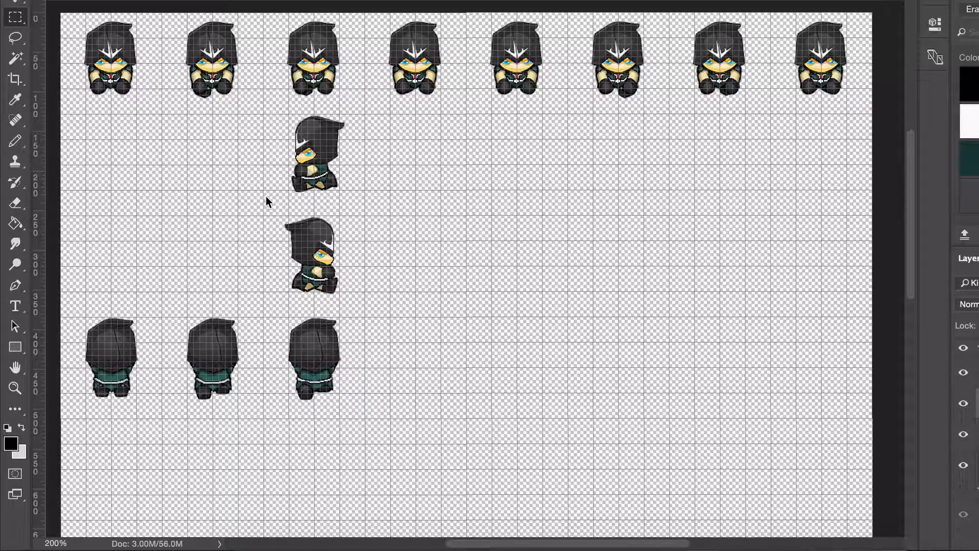
{"action": "mouse_move", "coordinate": [636, 478]}
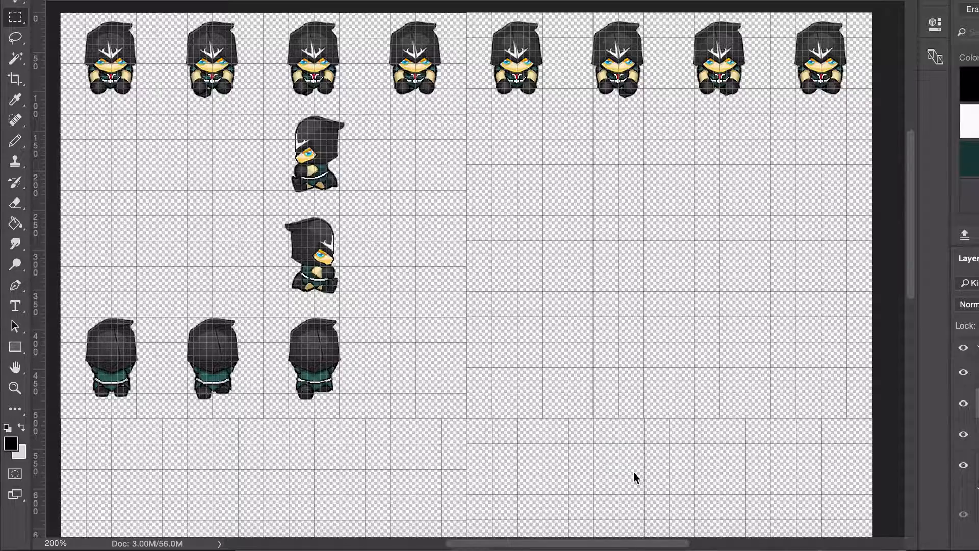
- Select the Trash object to view its InteractableTrash script in the Inspector
{"action": "left_click", "coordinate": [456, 525]}
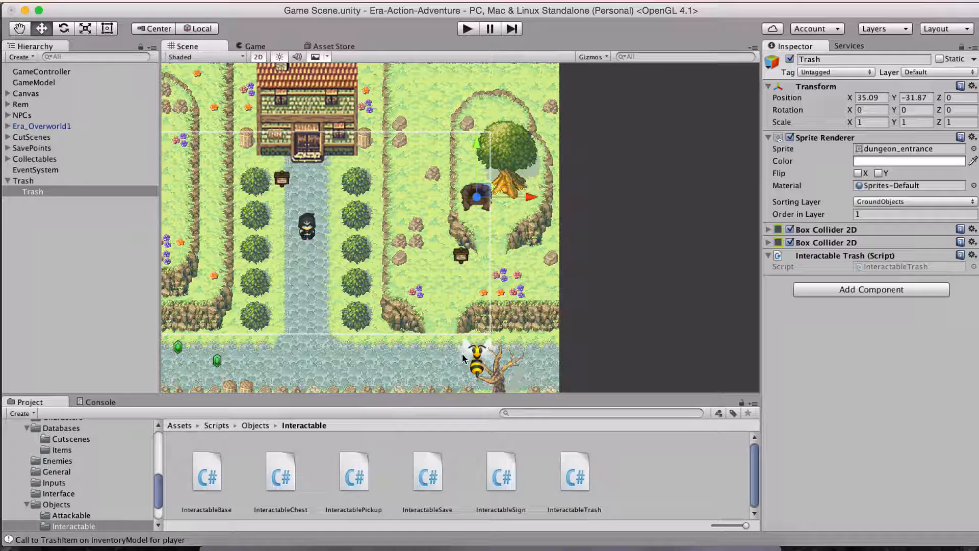
{"action": "mouse_move", "coordinate": [219, 368]}
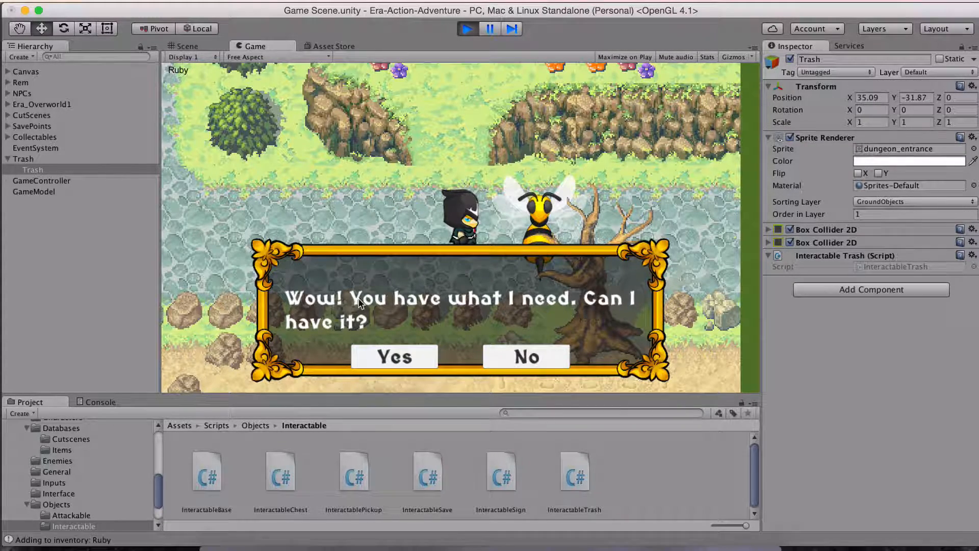
- In Play mode, advance the bee NPC's dialogue and accept its request for 1 Gem
{"action": "left_click", "coordinate": [394, 356]}
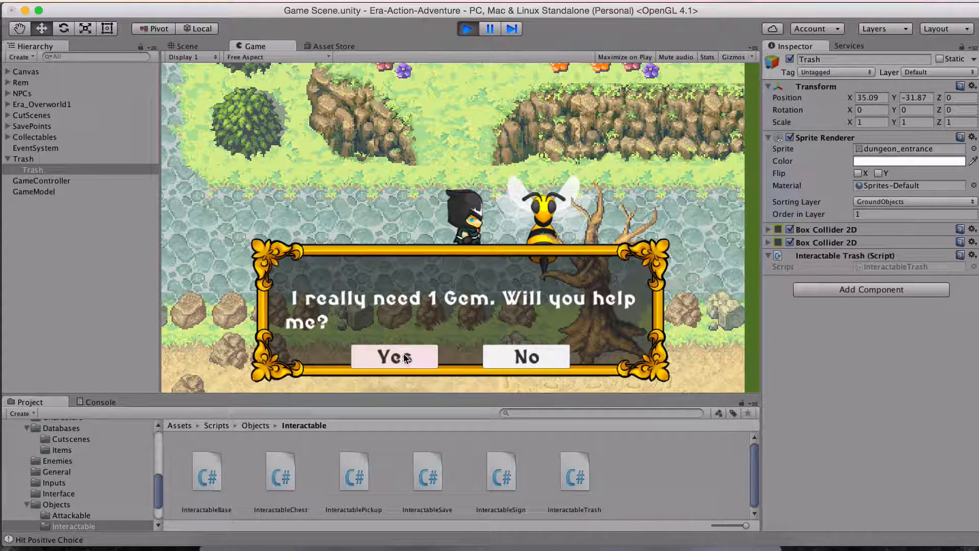
{"action": "left_click", "coordinate": [393, 357]}
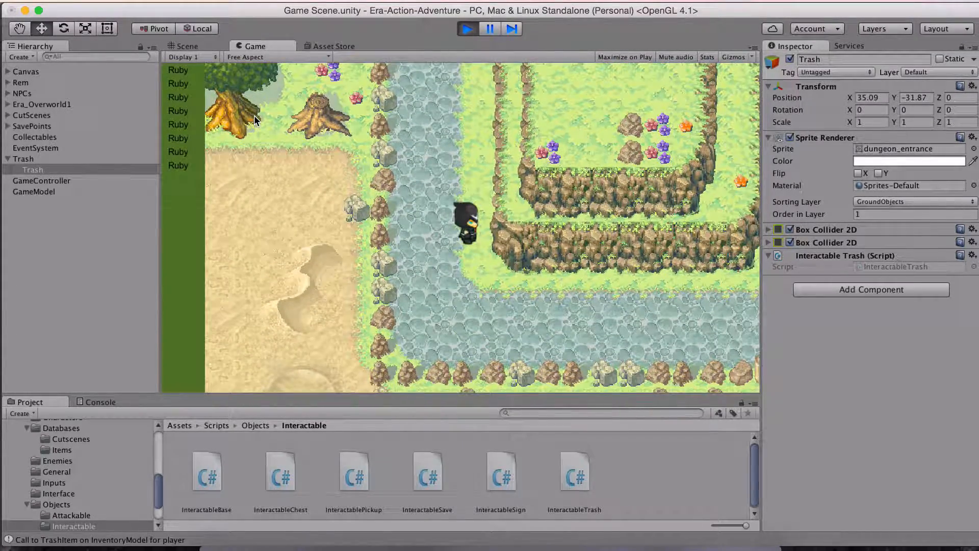
- Exit Play mode and return to the scene editor
{"action": "left_click", "coordinate": [184, 45]}
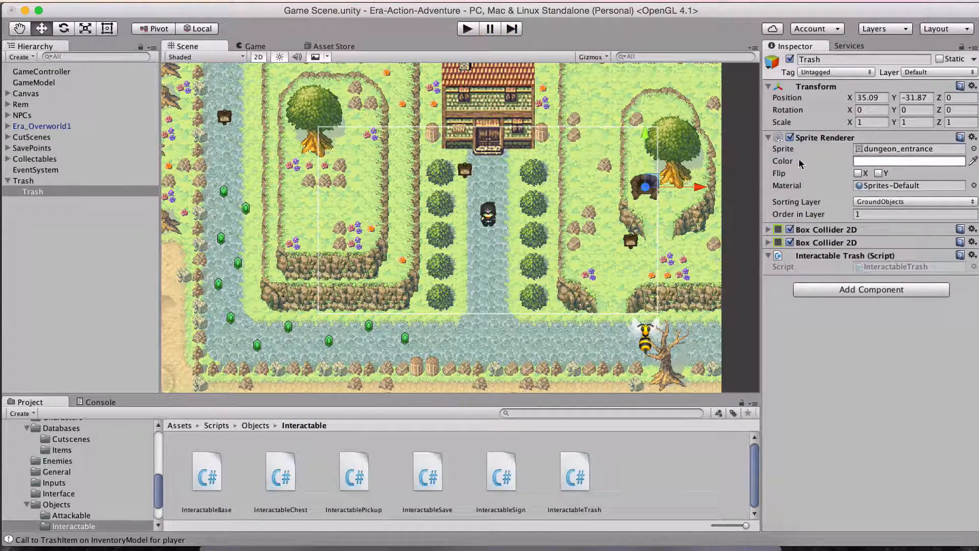
- Select Cutscene_Hunter in the Cutscenes database and leave its Is Trader option unticked
{"action": "left_click", "coordinate": [70, 490]}
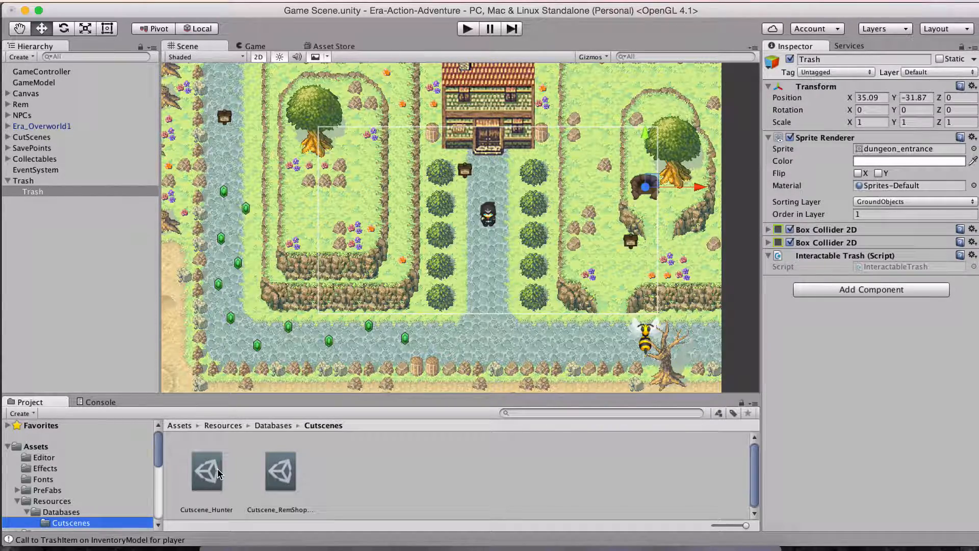
{"action": "left_click", "coordinate": [205, 471]}
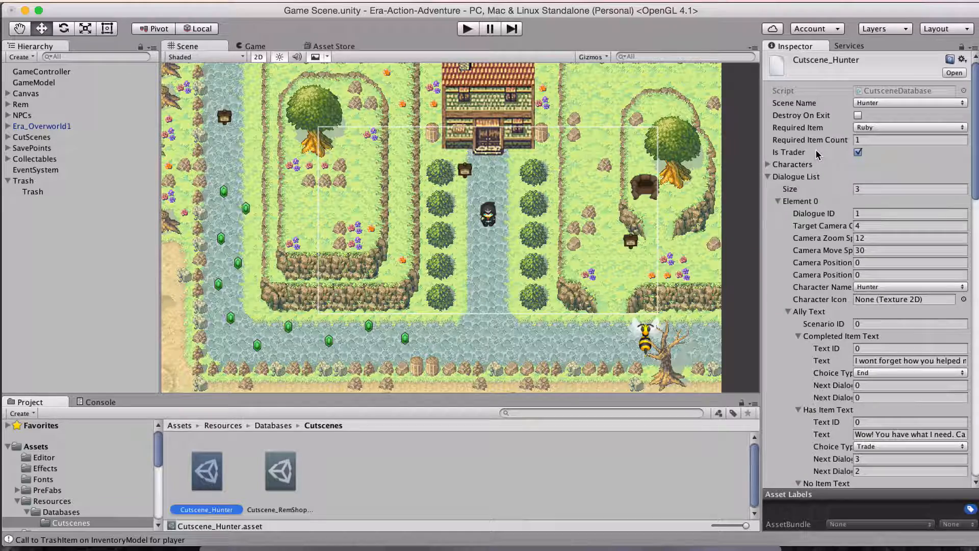
{"action": "left_click", "coordinate": [857, 152]}
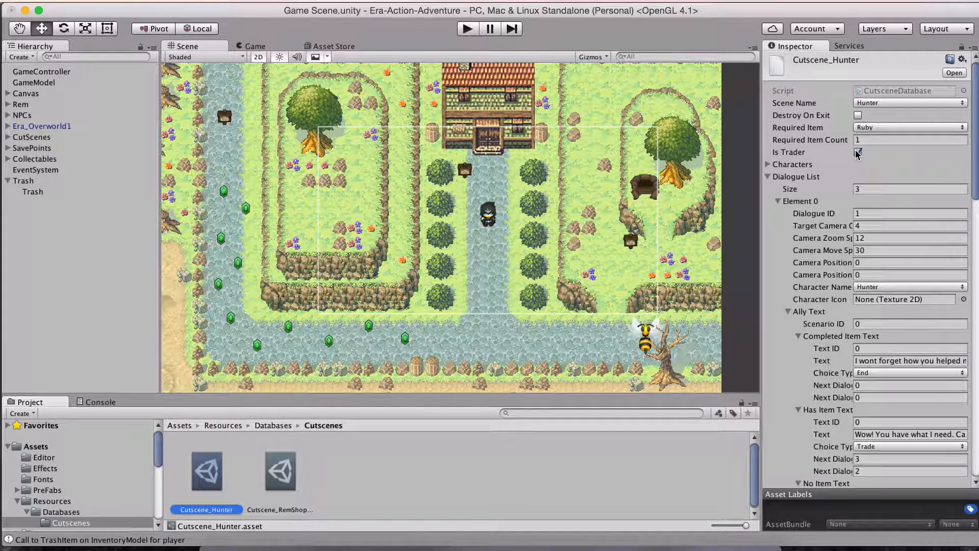
{"action": "left_click", "coordinate": [857, 152]}
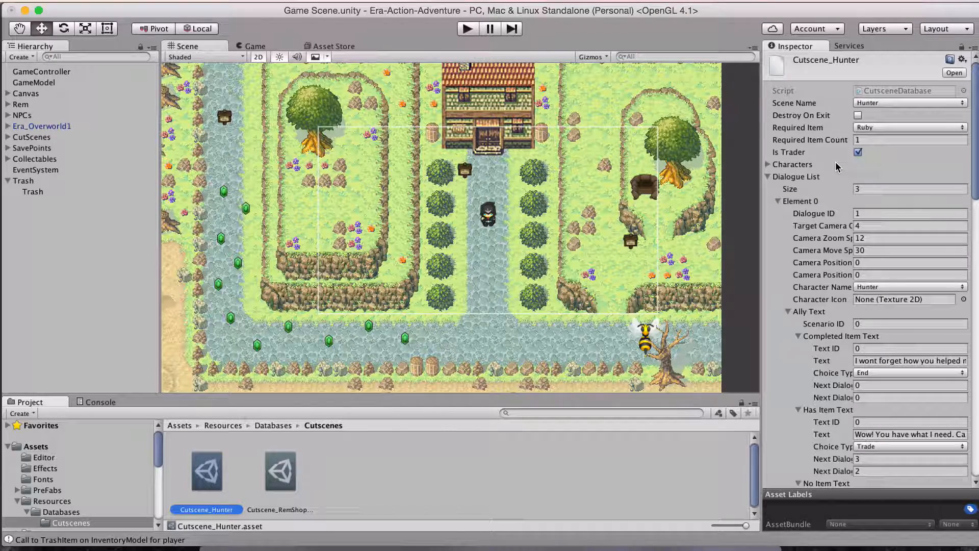
{"action": "left_click", "coordinate": [858, 152]}
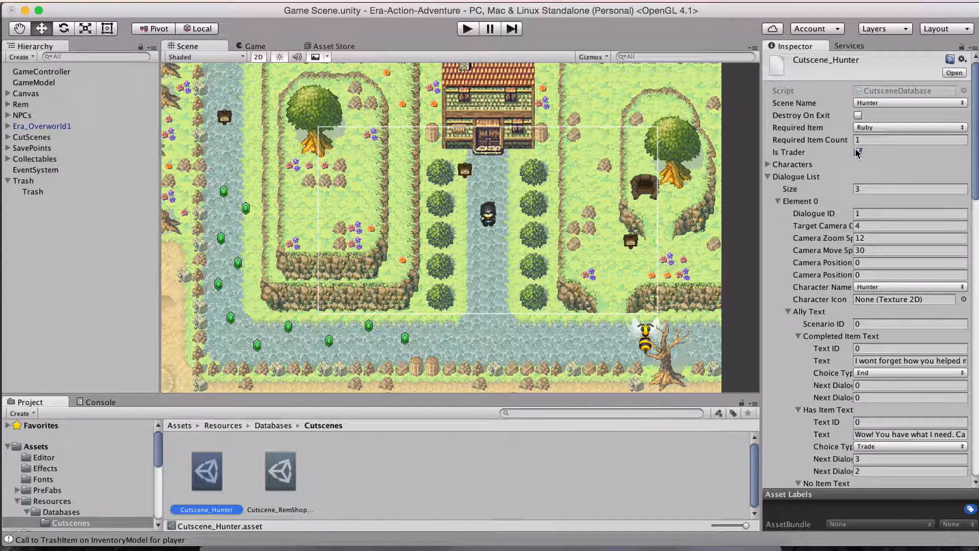
{"action": "left_click", "coordinate": [858, 152]}
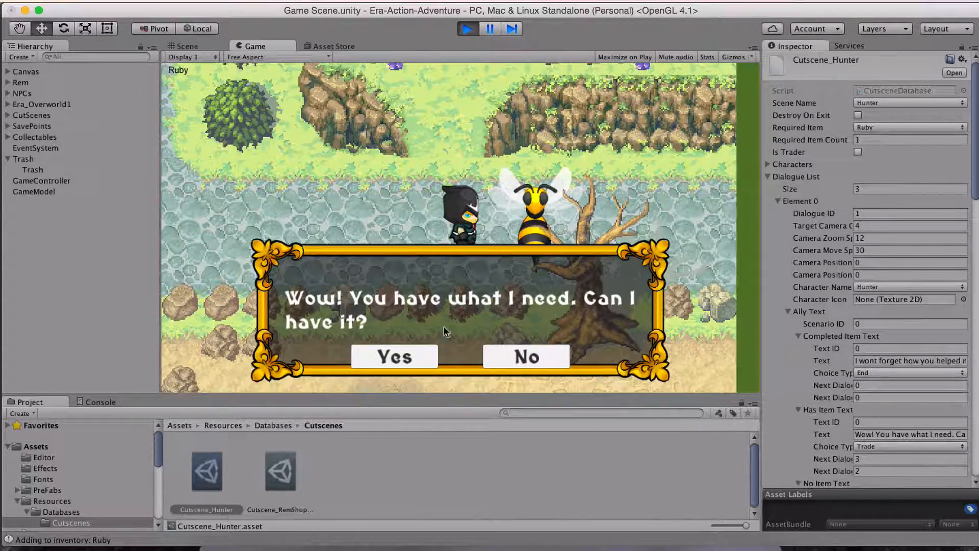
{"action": "left_click", "coordinate": [393, 356]}
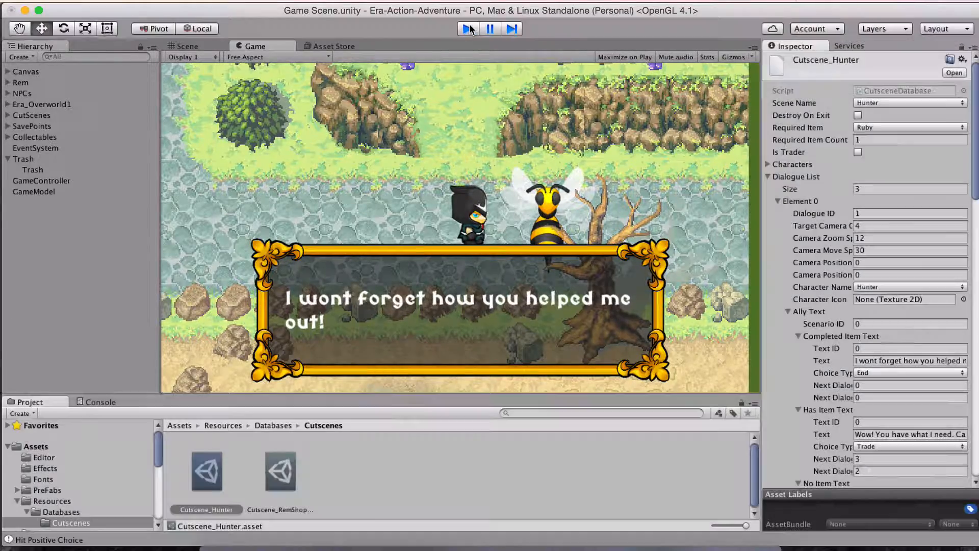
{"action": "left_click", "coordinate": [186, 46]}
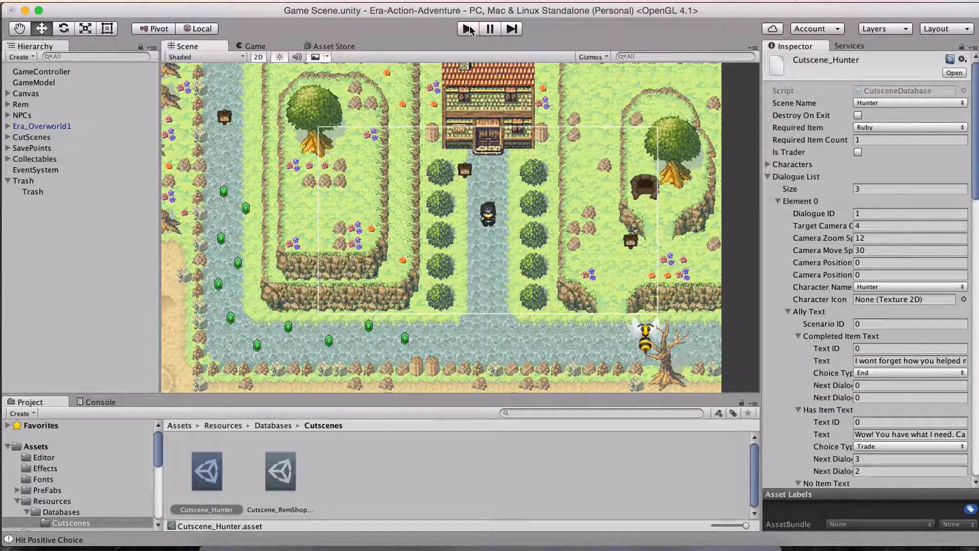